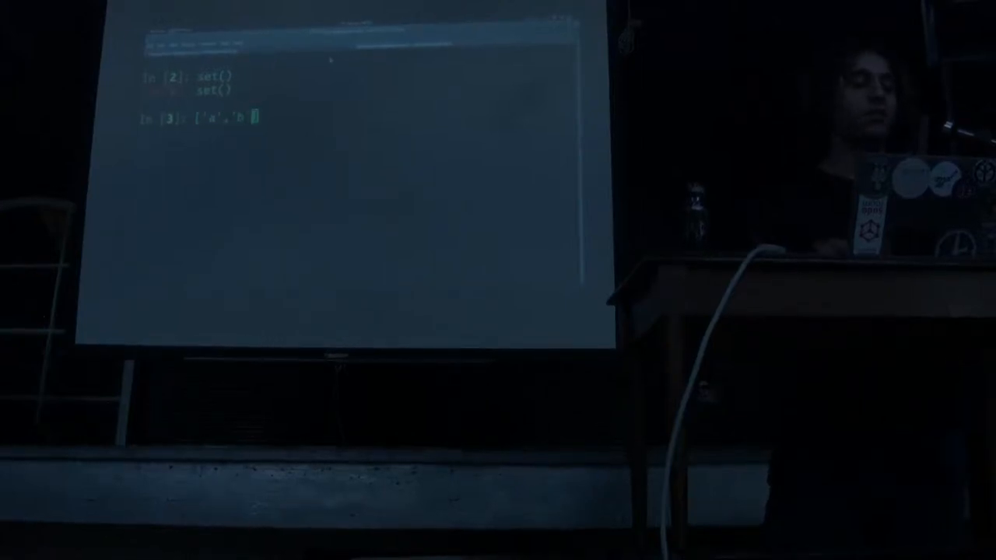
Evaluate the ['a','b'] list and build set(['a','b']) from it.
type("']")
key("Return")
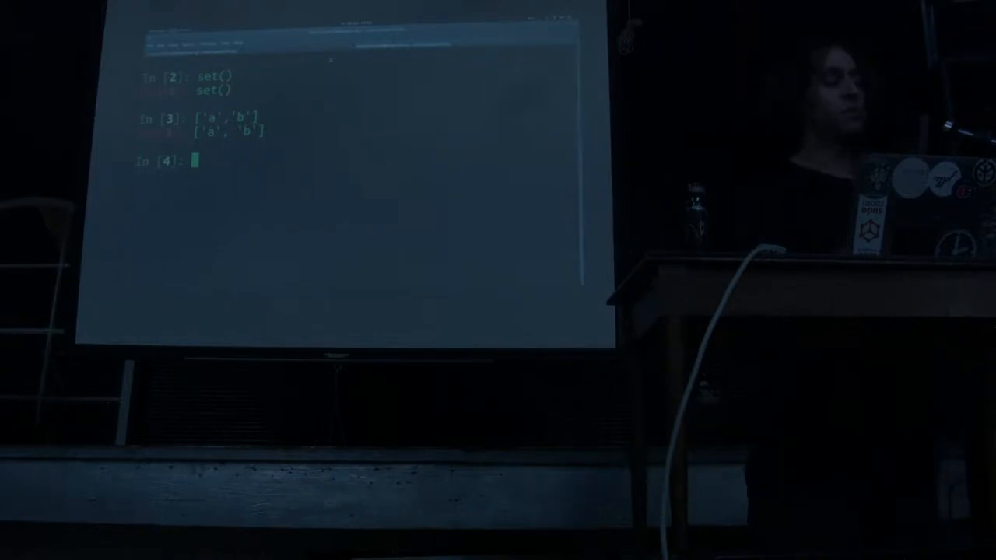
type("s")
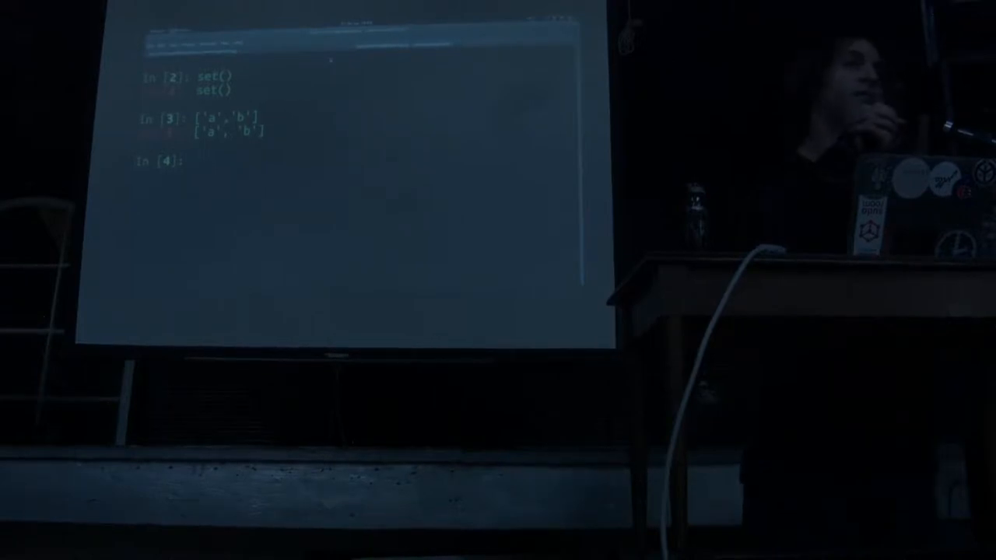
type("s")
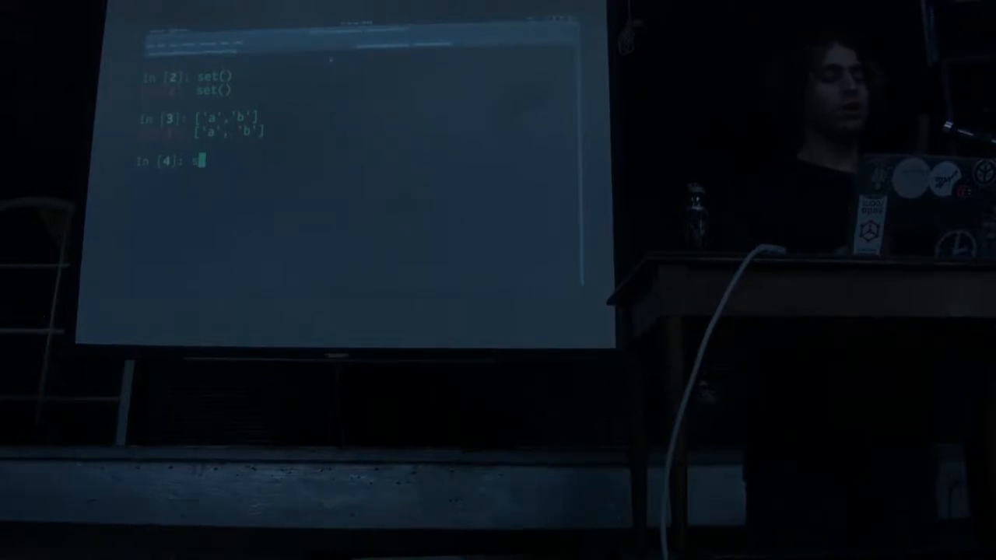
type("et(")
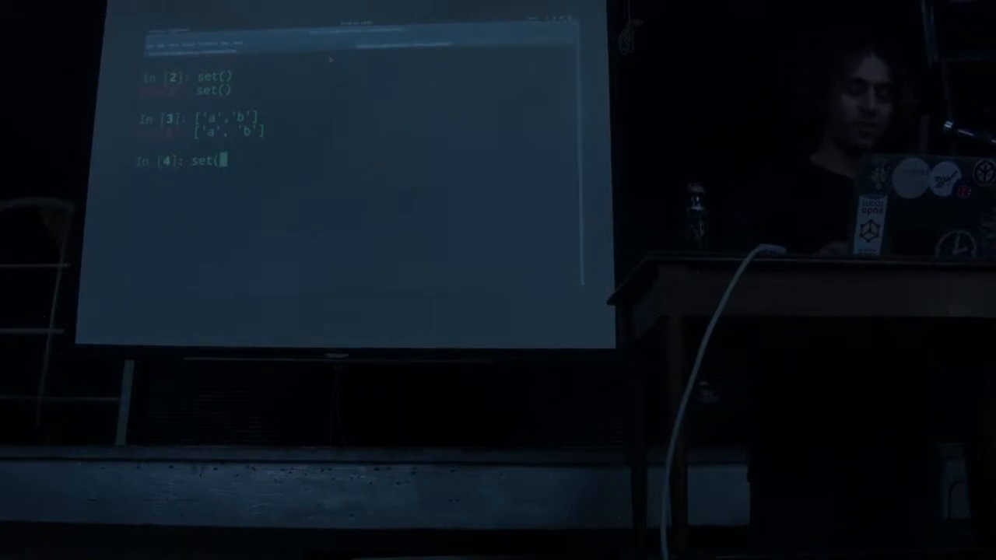
type("['a'")
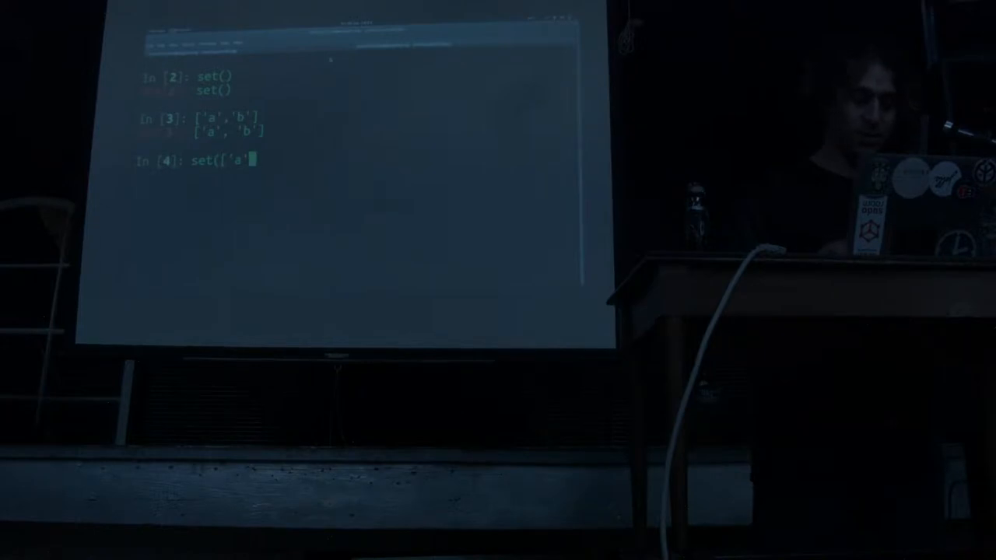
type(",'b'")
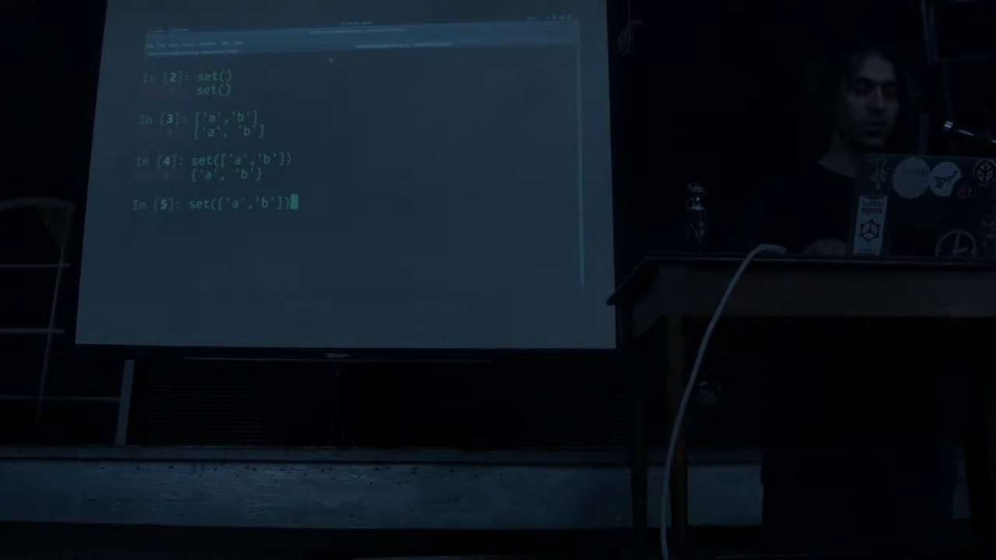
Compare set(['a','b']) == set(['b','a']) and get True.
type("==")
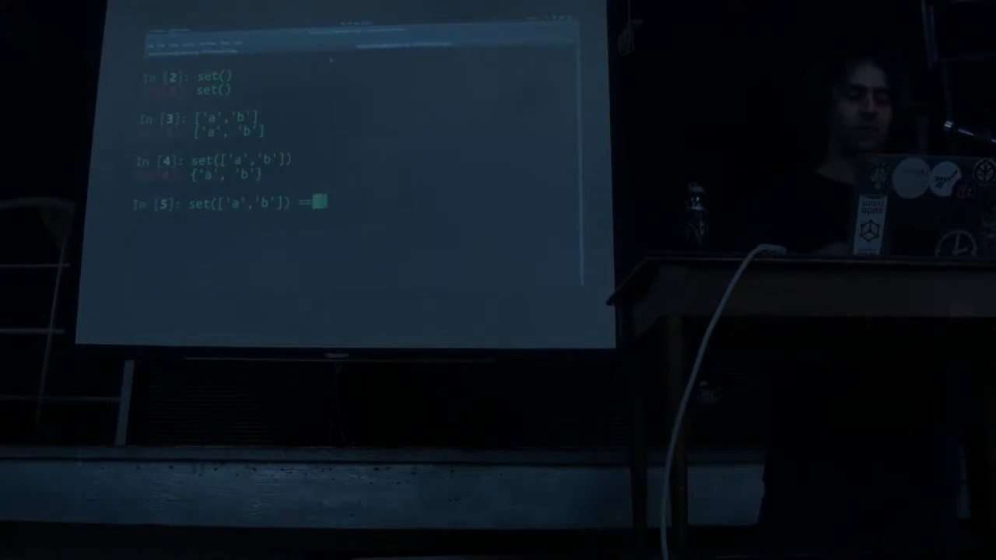
type("set")
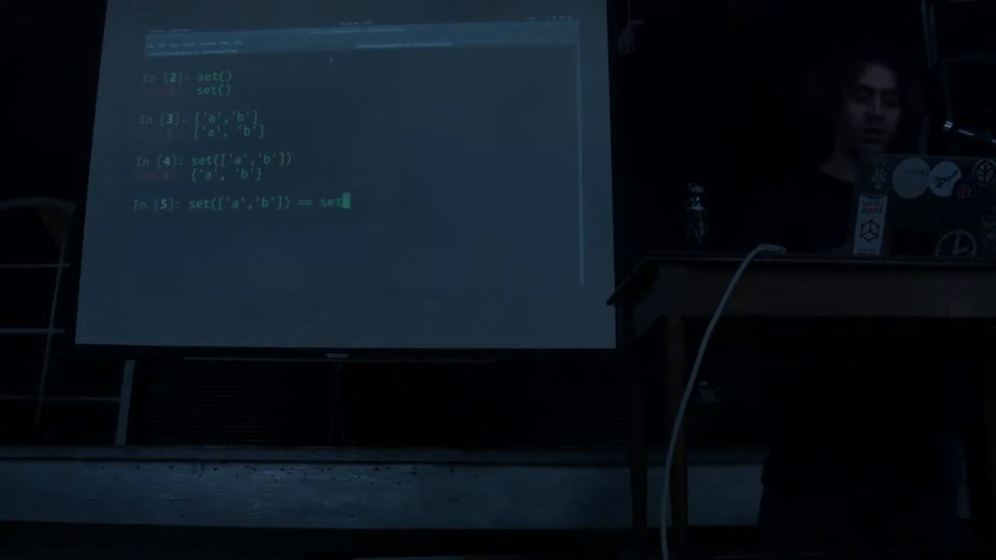
type("({'")
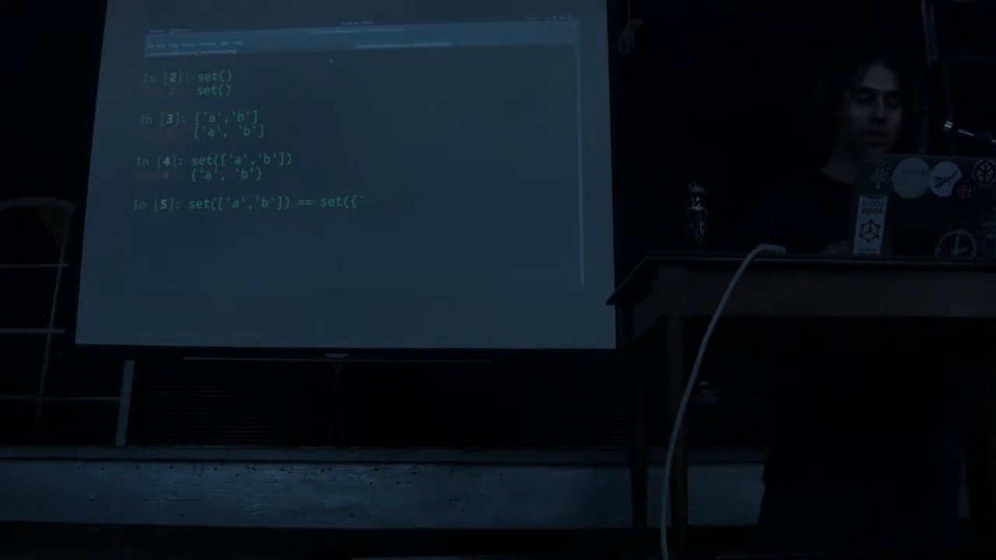
type("'b'")
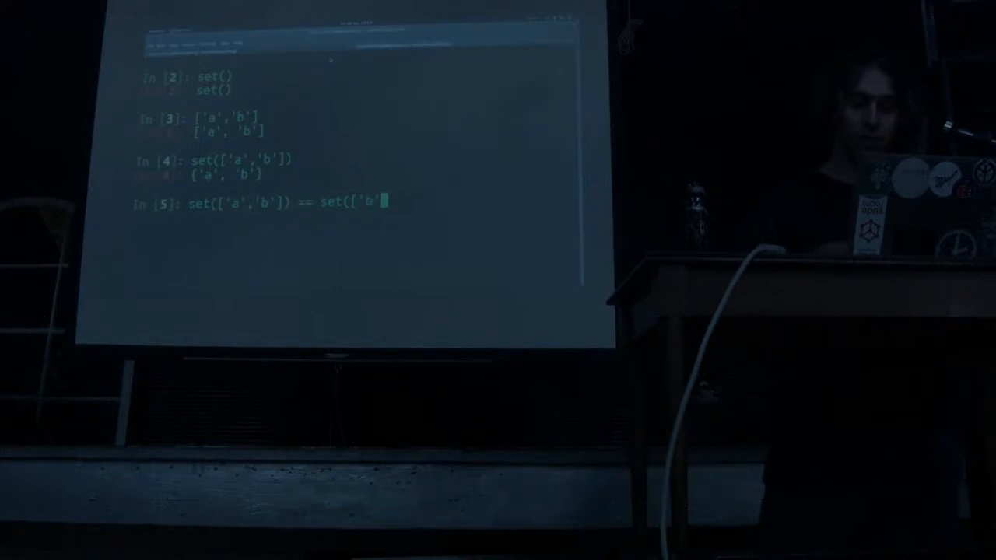
type(",'a'")
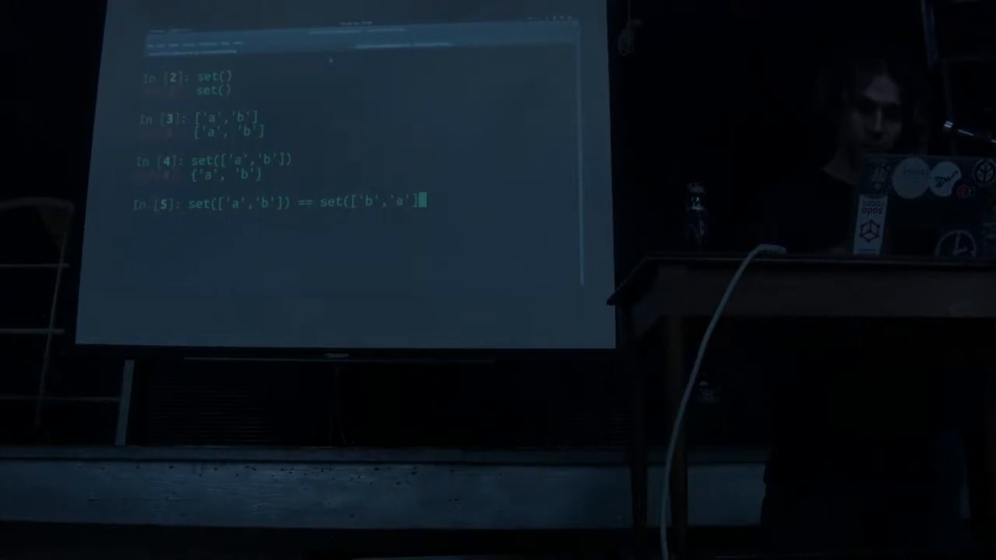
type(")")
key("enter")
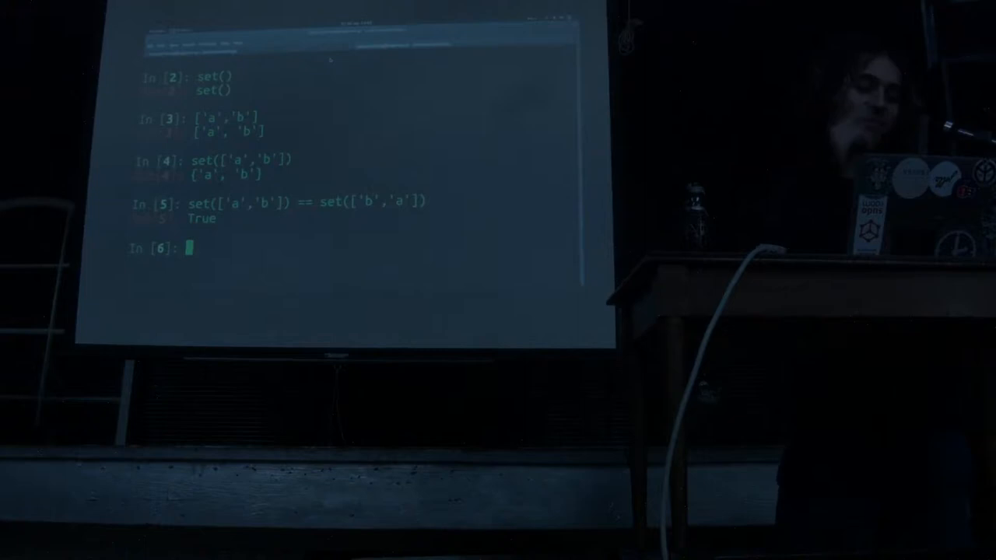
Run ['the first element][0] with an unclosed string to trigger an EOL SyntaxError, then begin retyping the list.
type("[]")
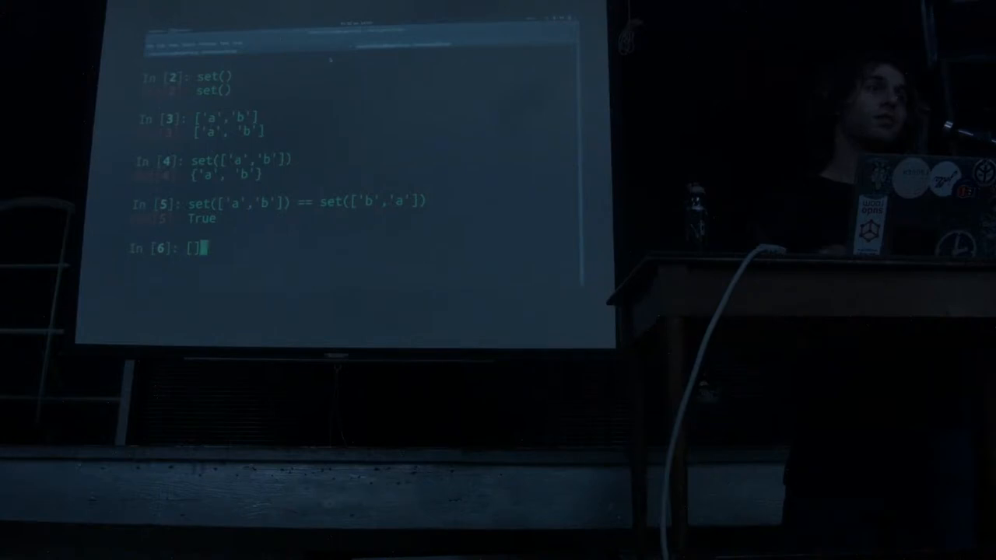
type("0")
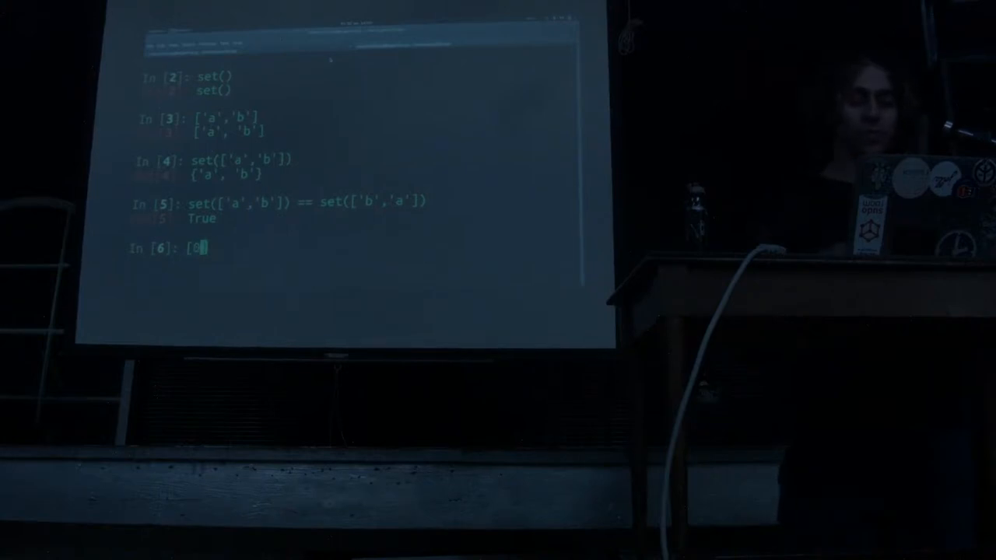
type("'the first")
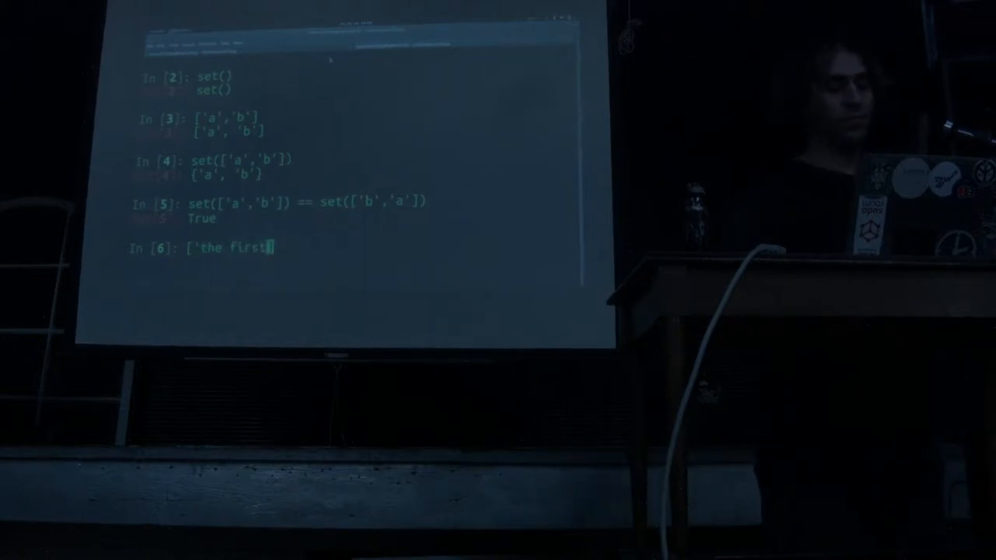
type("element")
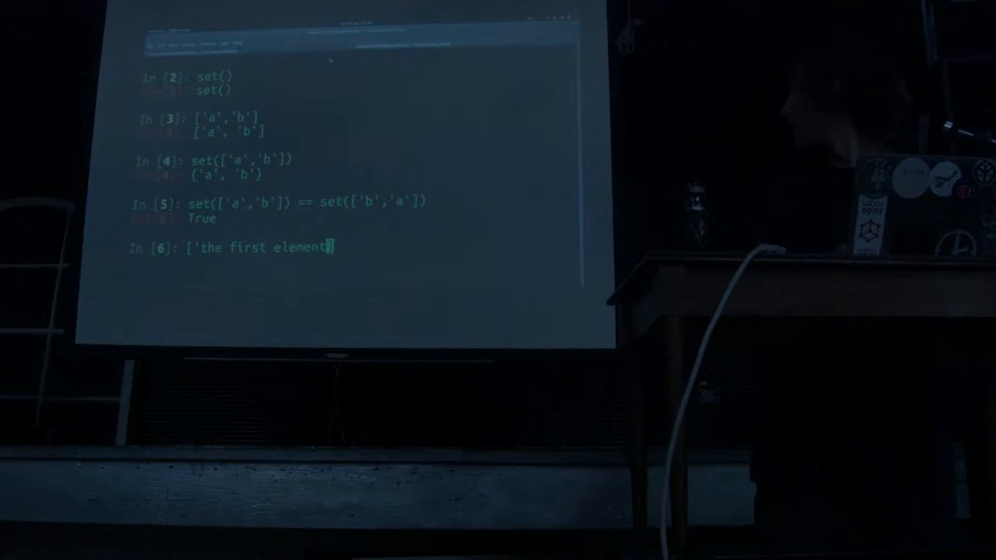
key("enter")
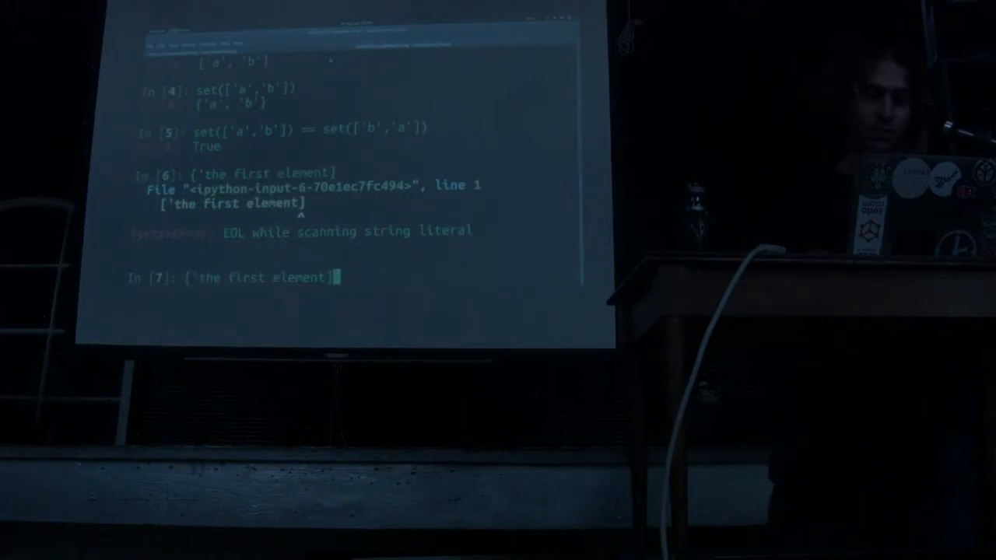
type("[0")
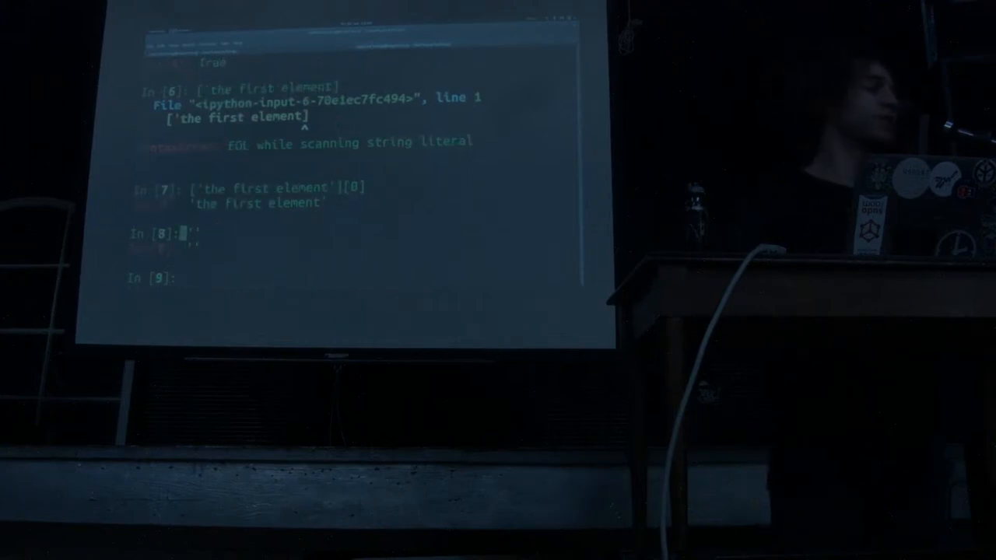
Evaluate len(''), len([]) and len({}), each returning 0.
type("len(")
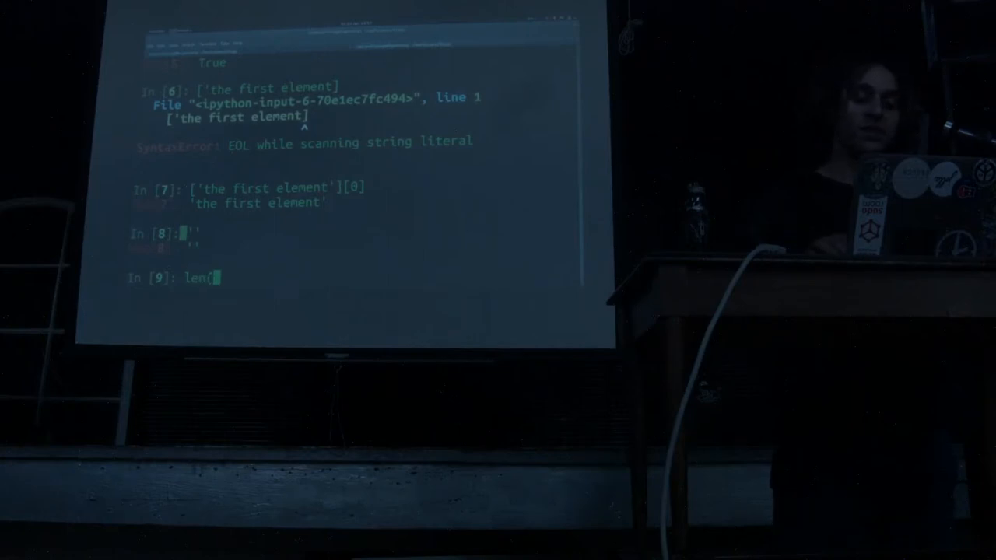
key("Return")
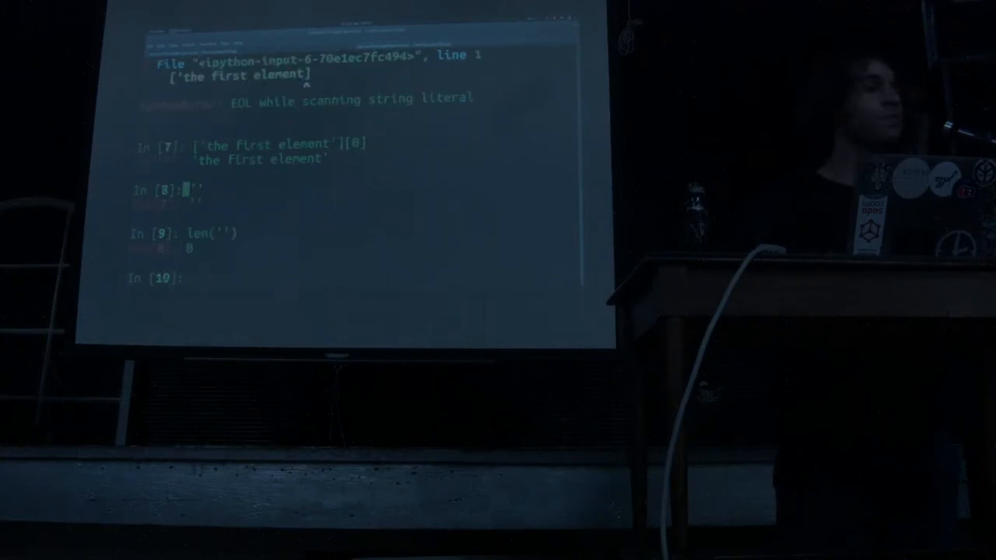
type("len('")
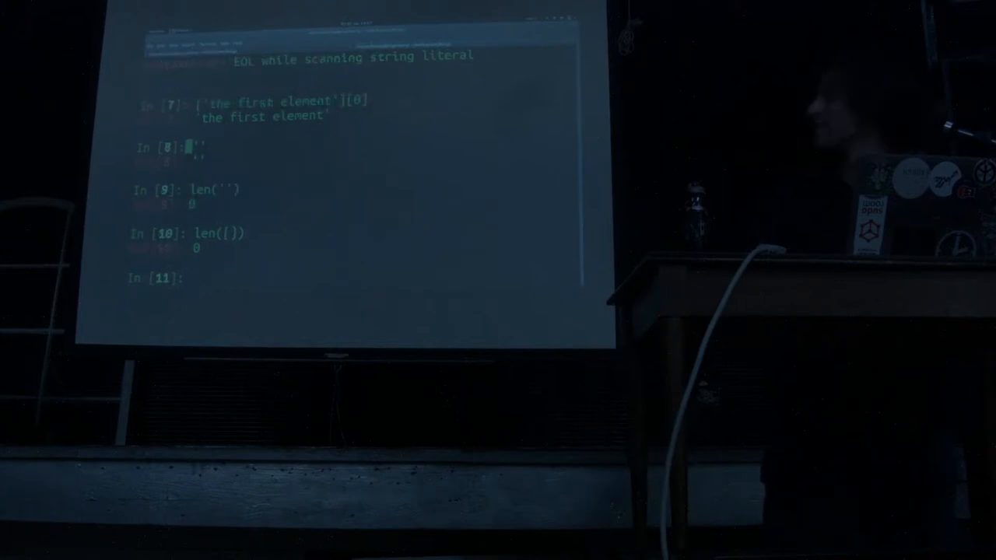
type("len([])")
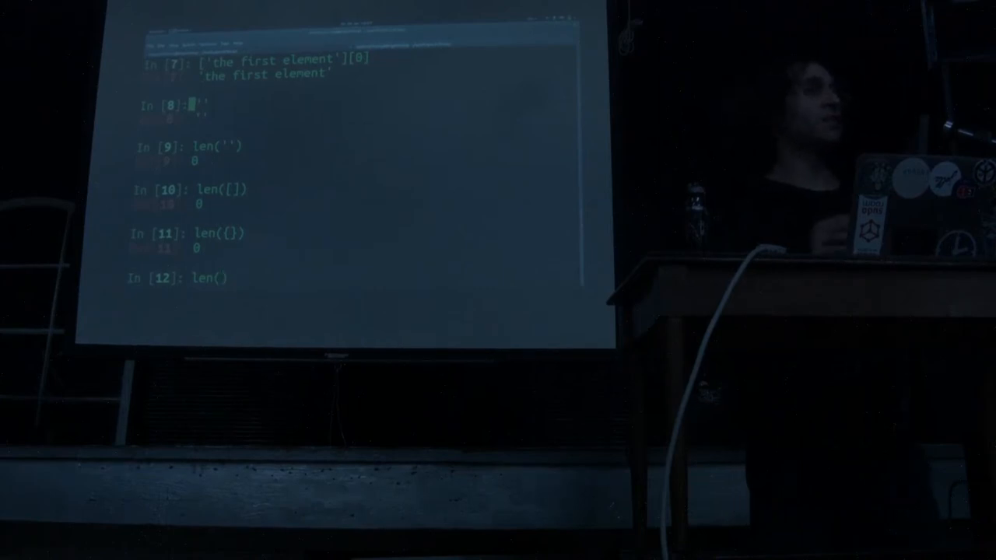
type(")")
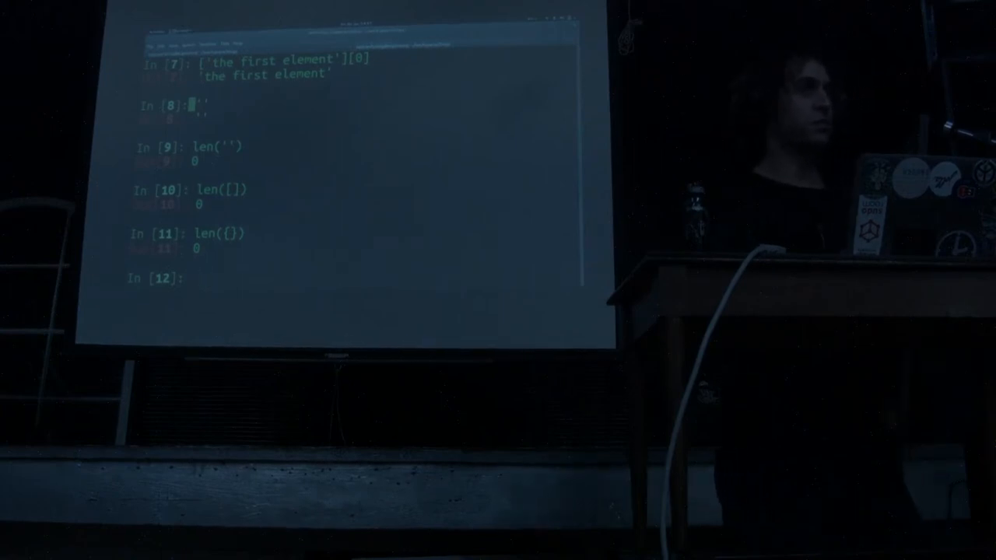
Evaluate map(len,[]) over an empty list, returning [].
type("map")
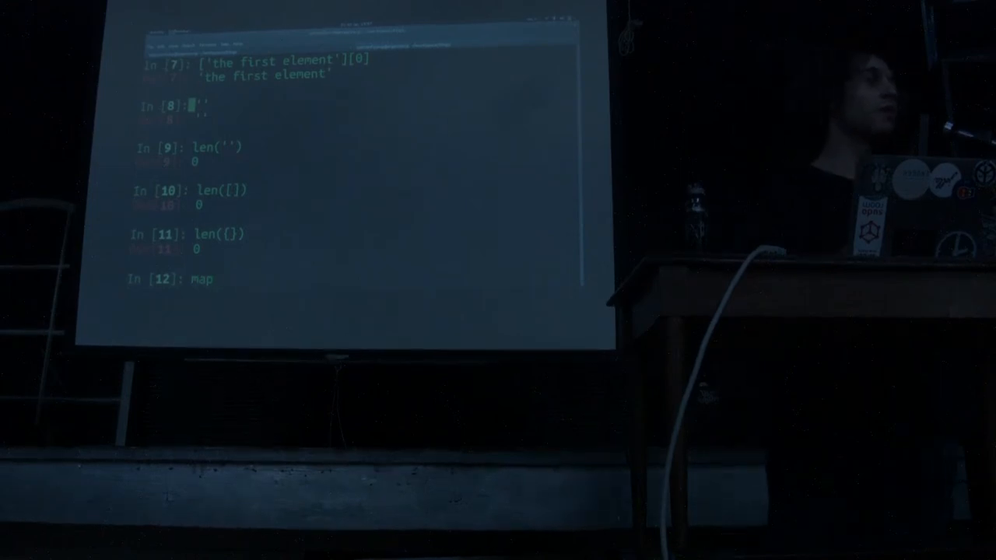
type("(len,")
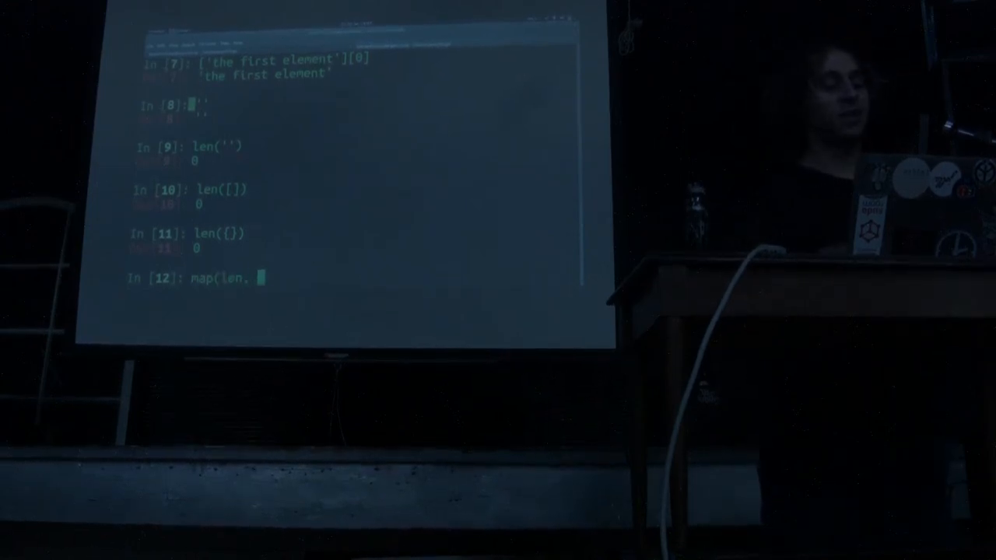
type("[")
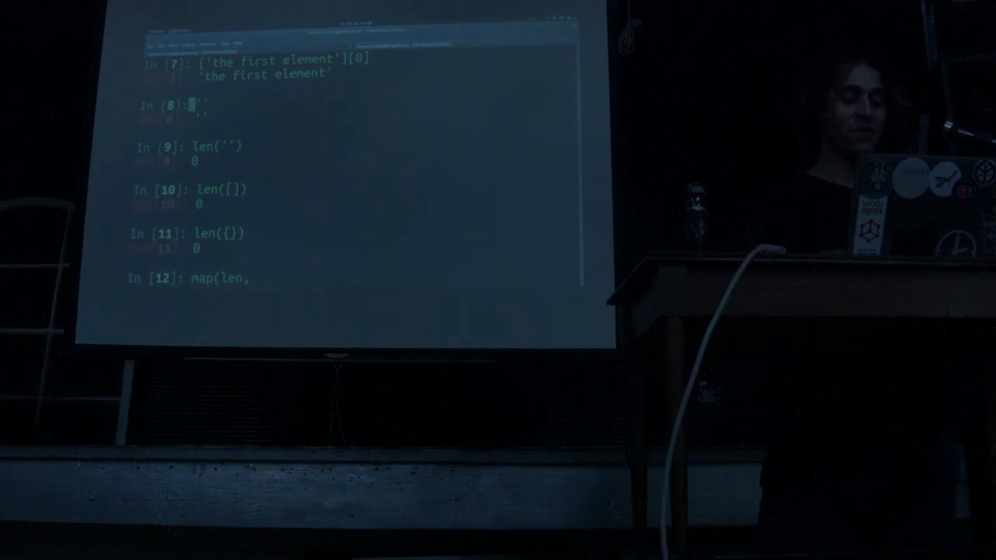
type("[]")
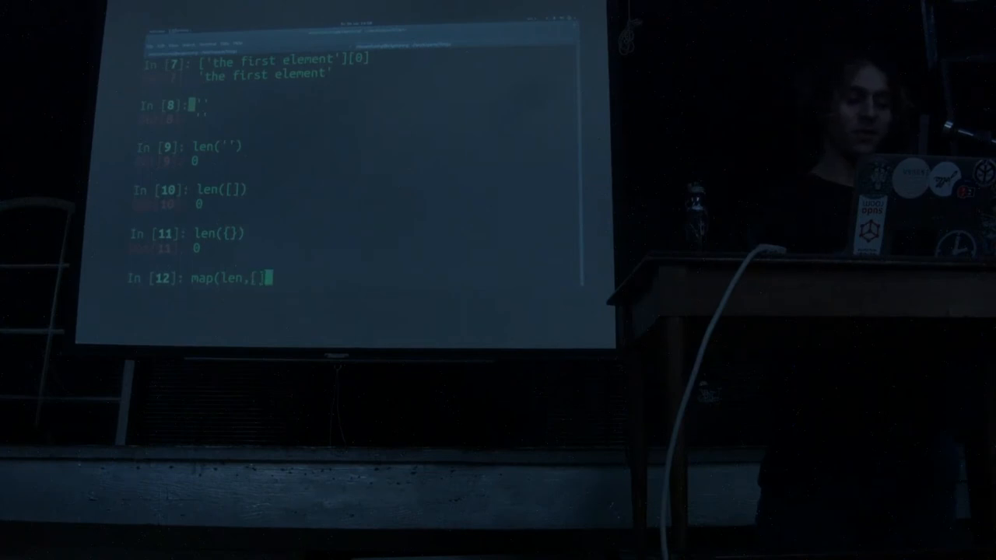
key("enter")
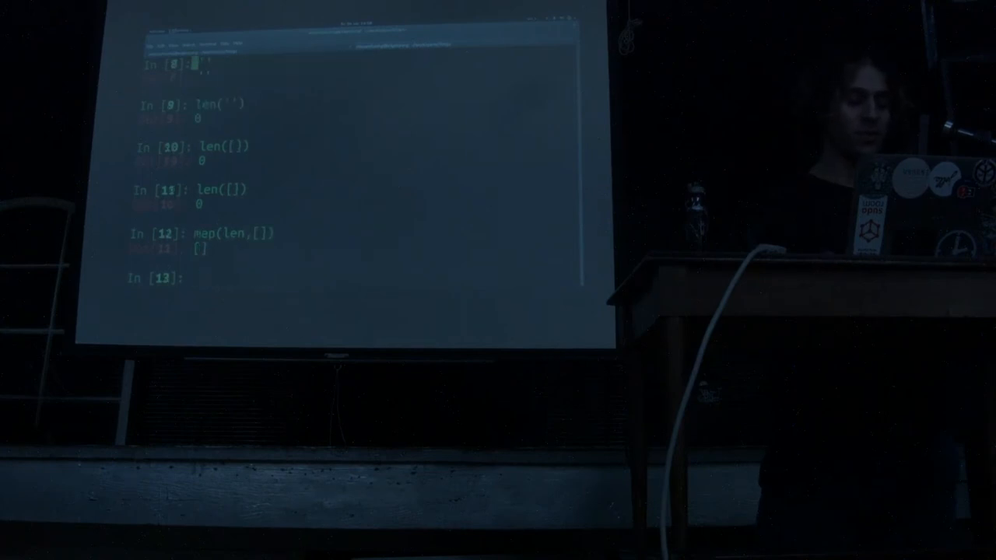
Map len over nested lists [[]] and [[[],[]],[],[[]]] to get results like [0] and [2, 0, 1].
type("map(len,[[")
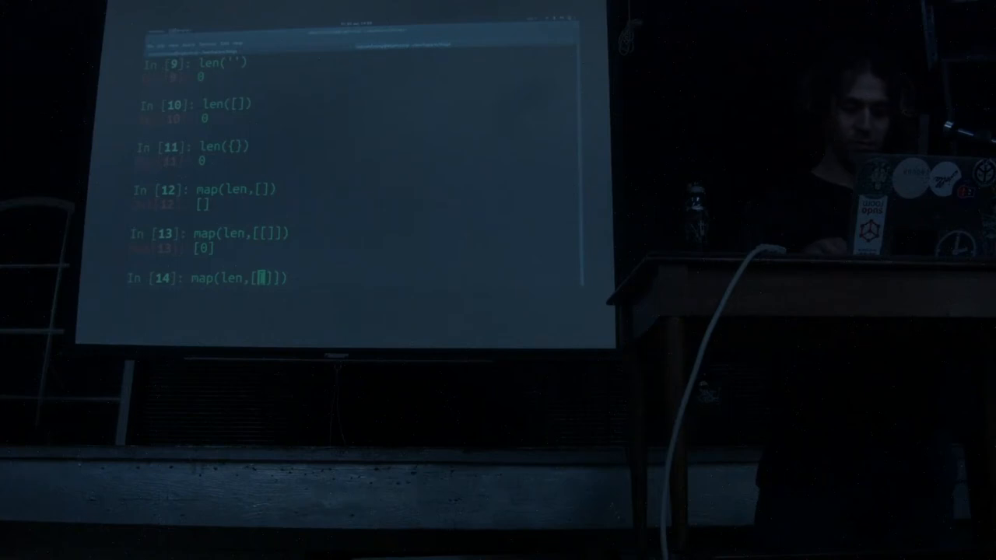
type("[],[]],")
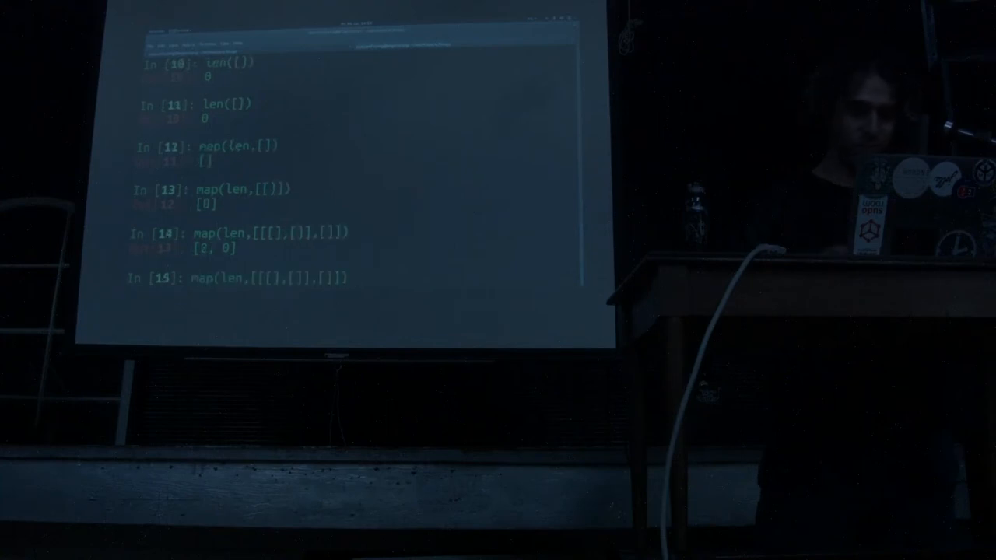
type("[],[]")
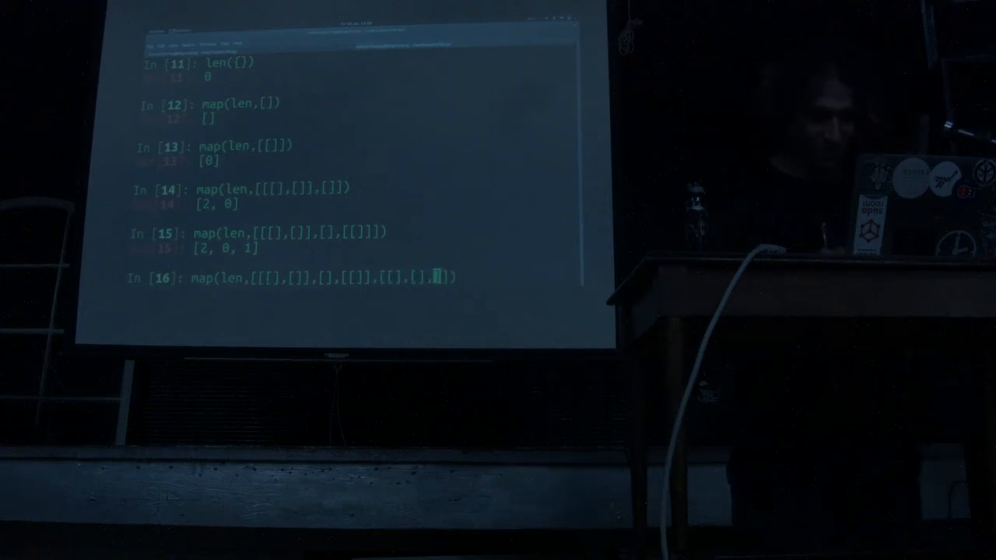
type(",[],[]")
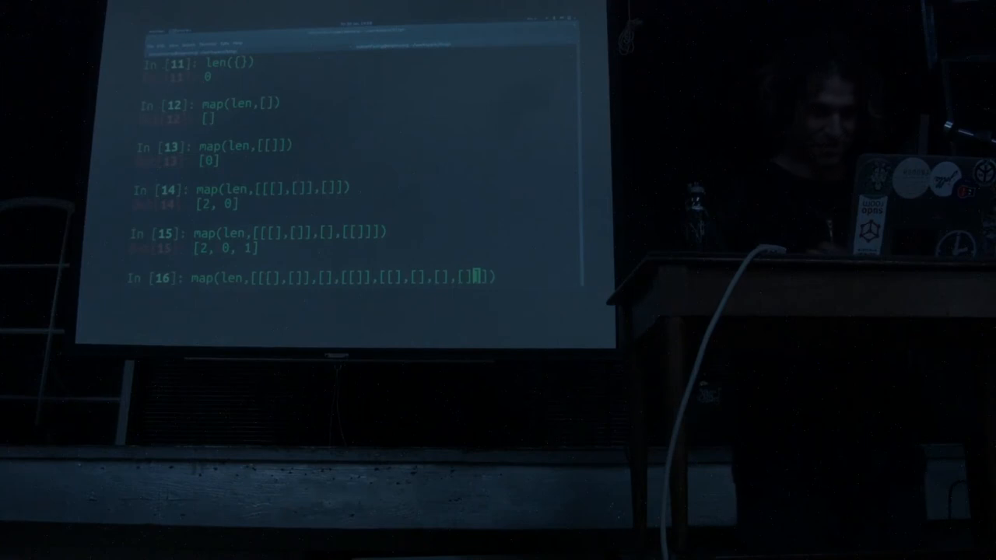
key("enter")
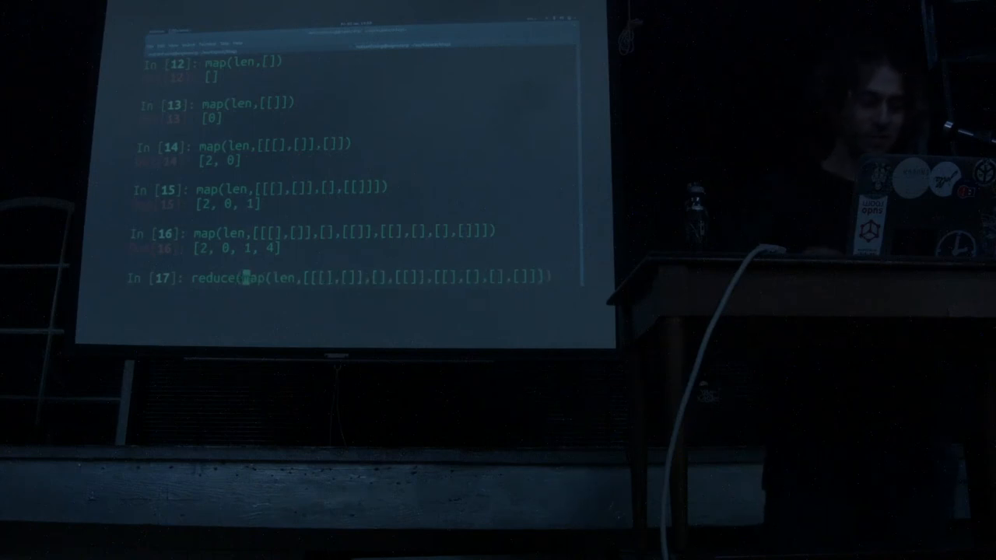
Abandon a reduce(lambda …) attempt and retype map(len,[[[],[]],[],[[]],[[],[],[],[]]]).
type("lamb")
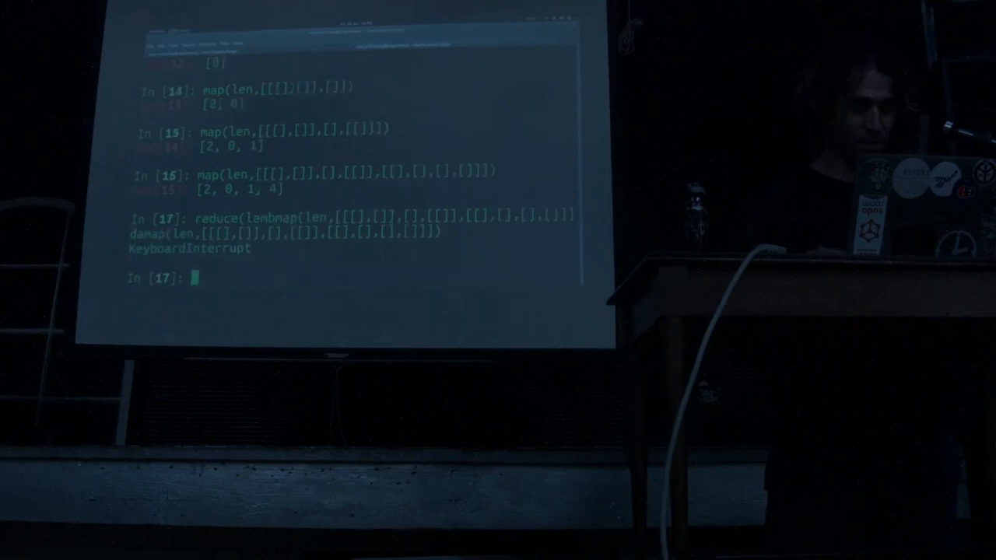
type("map(len,[[[],[]],[],[[]],[[],[],[],[]]]))")
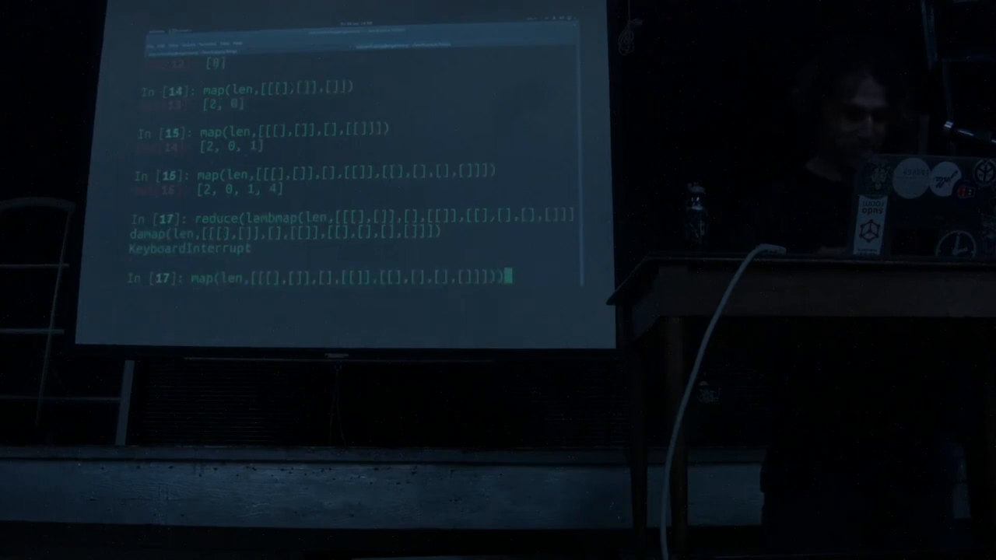